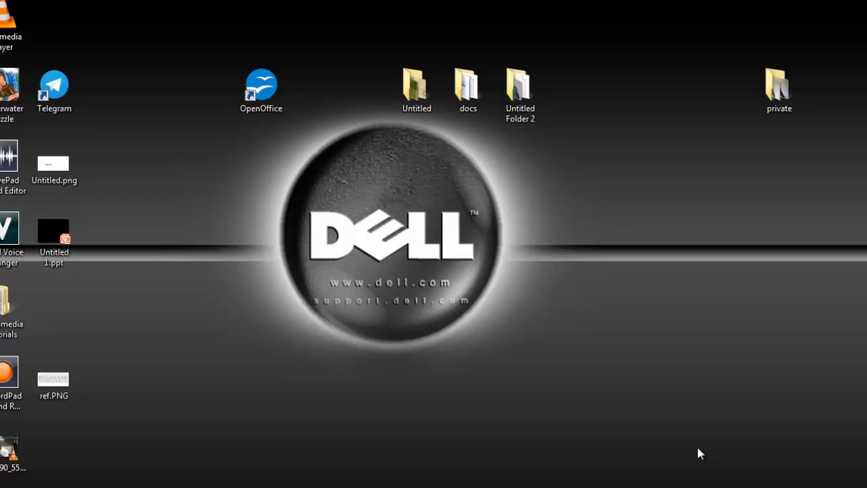
mouse_move(757, 375)
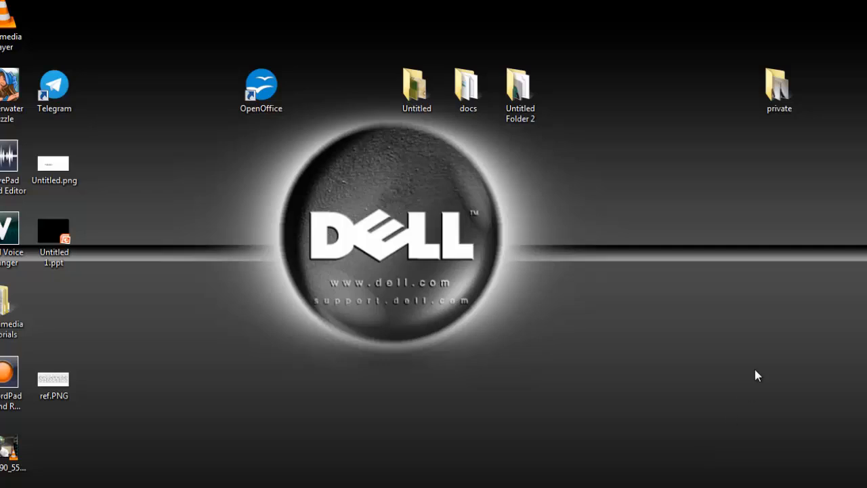
mouse_move(718, 277)
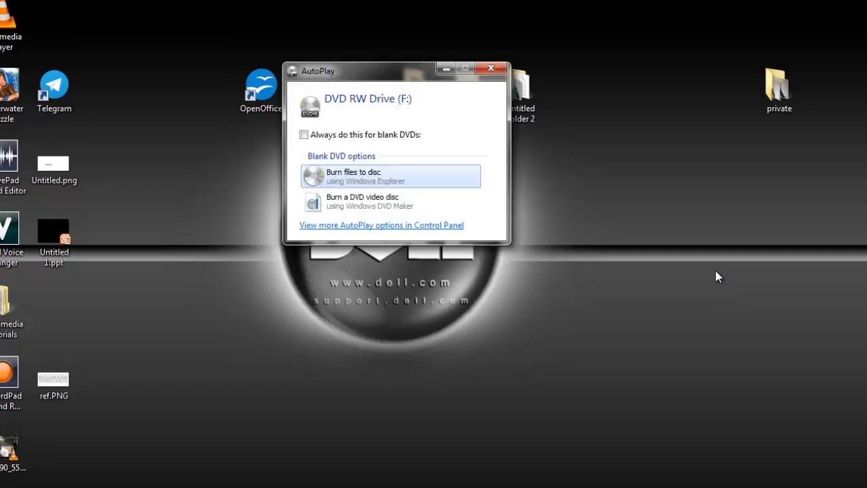
mouse_move(539, 232)
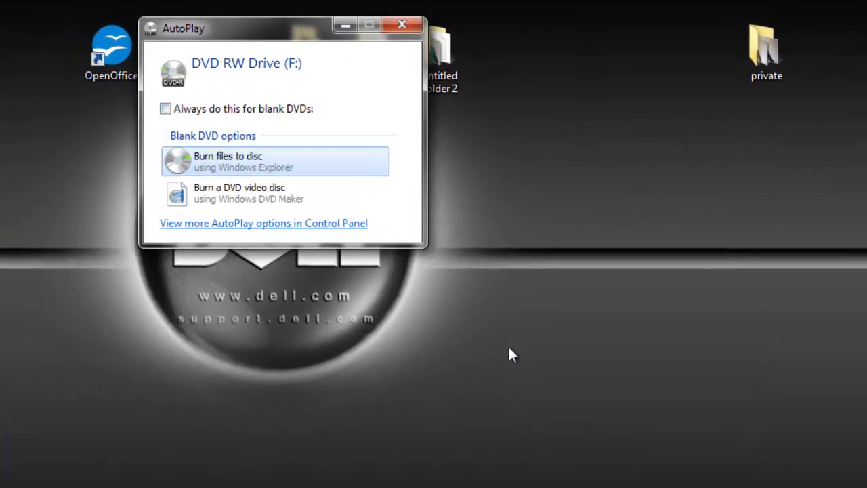
mouse_move(255, 161)
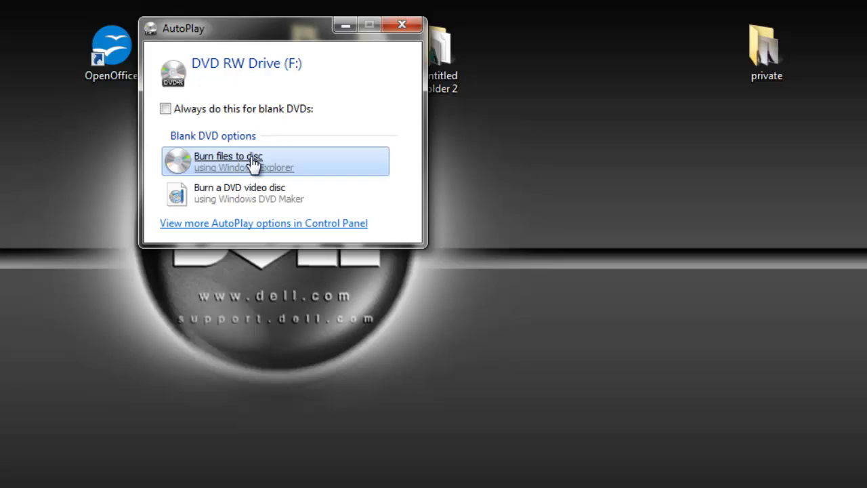
mouse_move(246, 192)
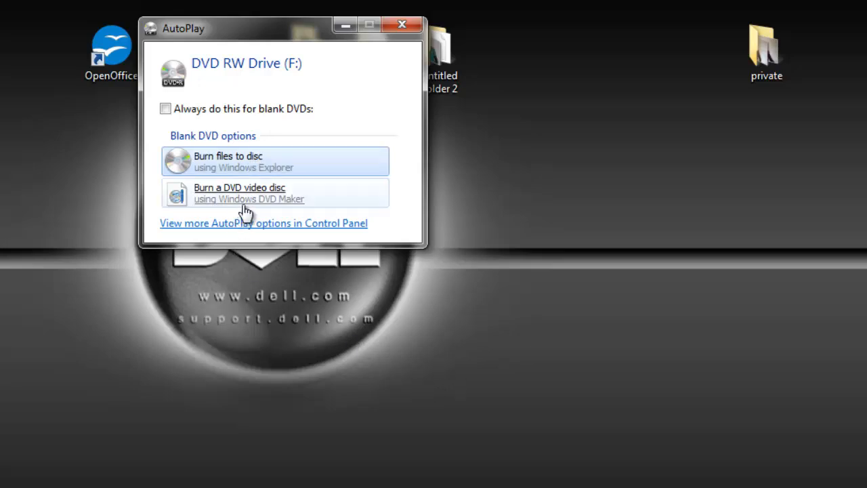
mouse_move(422, 163)
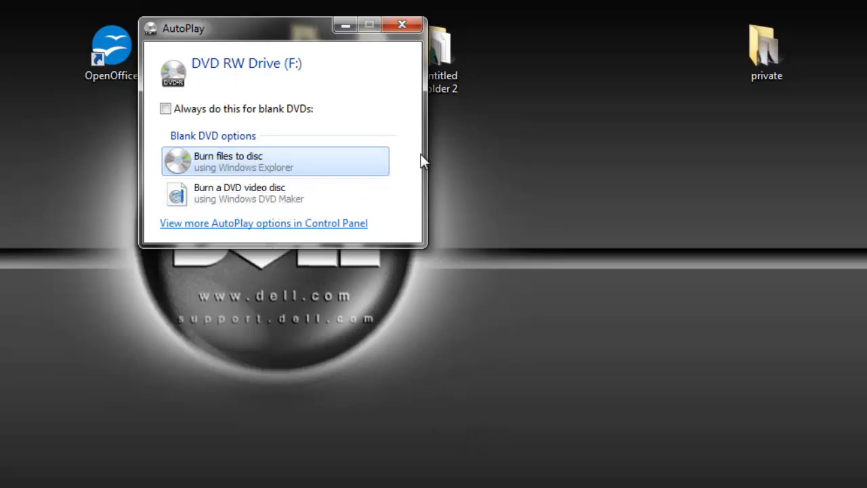
mouse_move(293, 176)
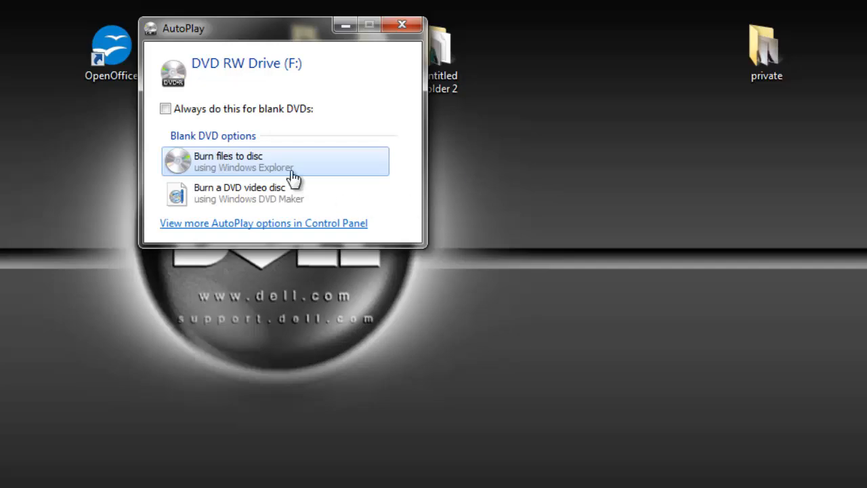
mouse_move(260, 168)
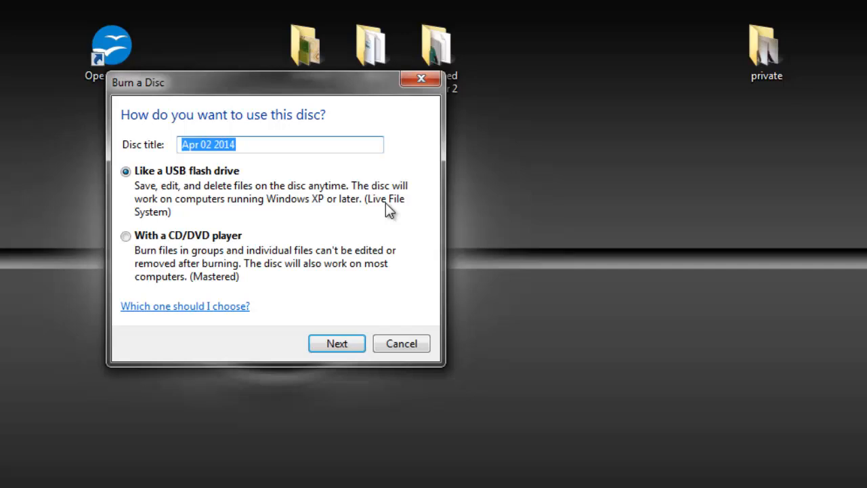
mouse_move(255, 177)
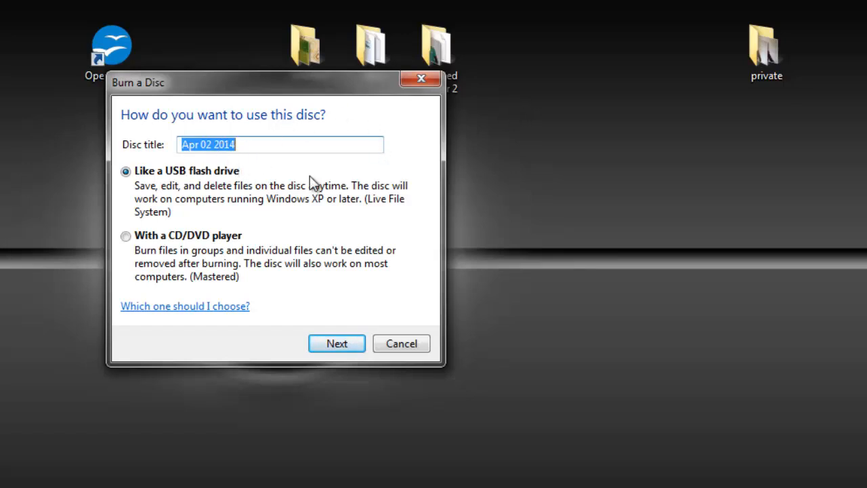
mouse_move(173, 243)
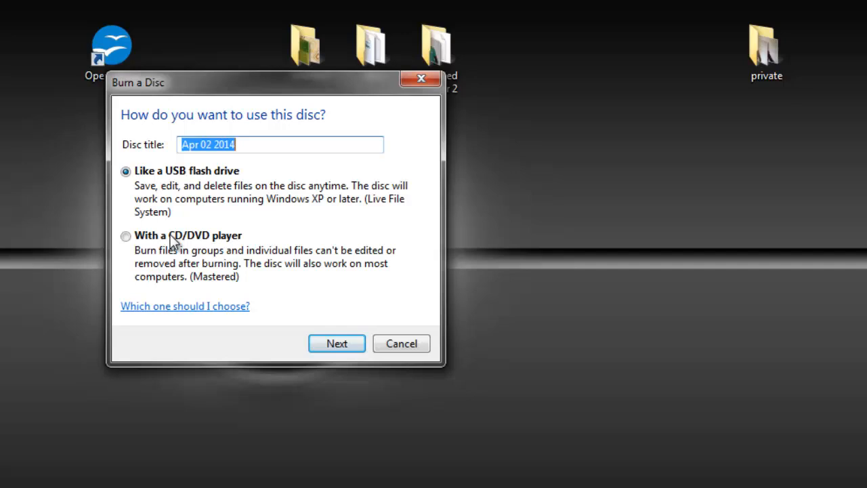
mouse_move(277, 224)
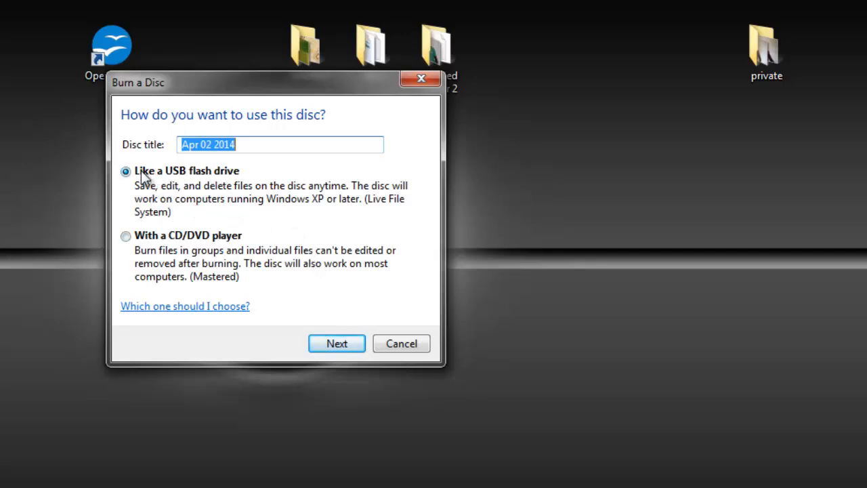
mouse_move(181, 187)
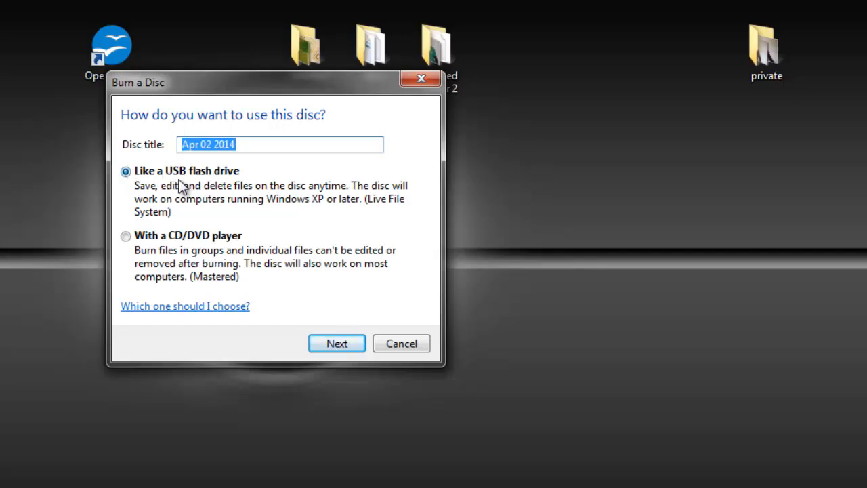
mouse_move(298, 191)
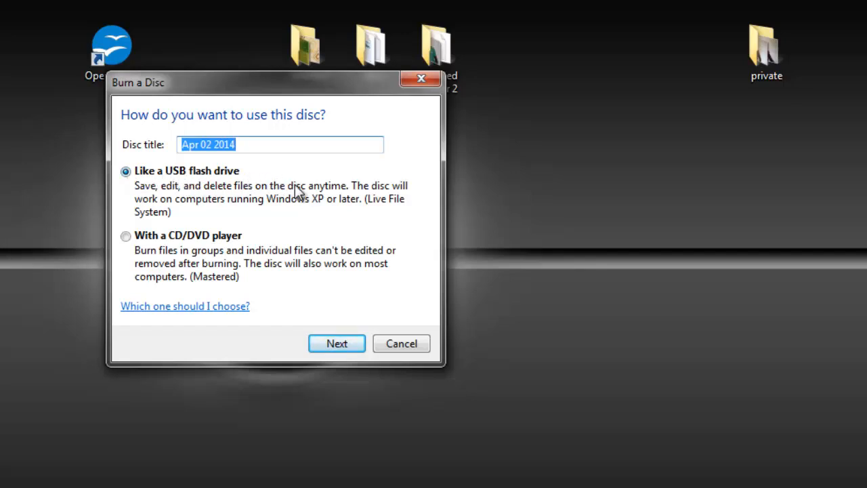
mouse_move(171, 198)
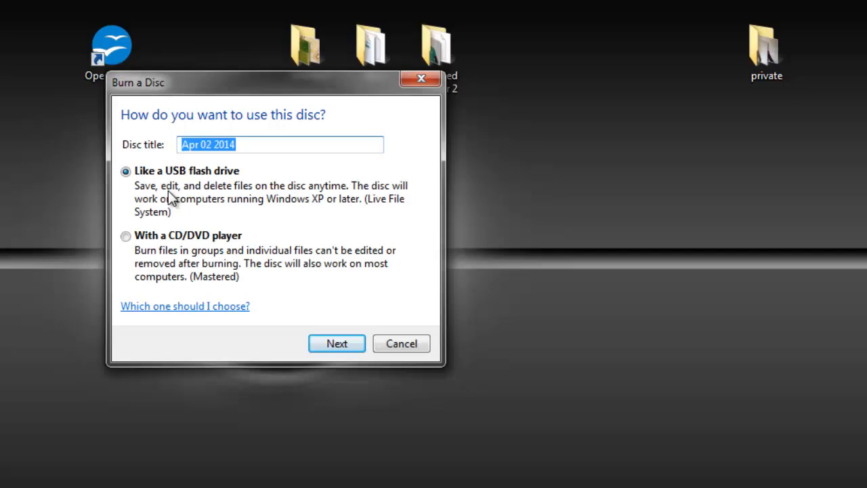
mouse_move(393, 222)
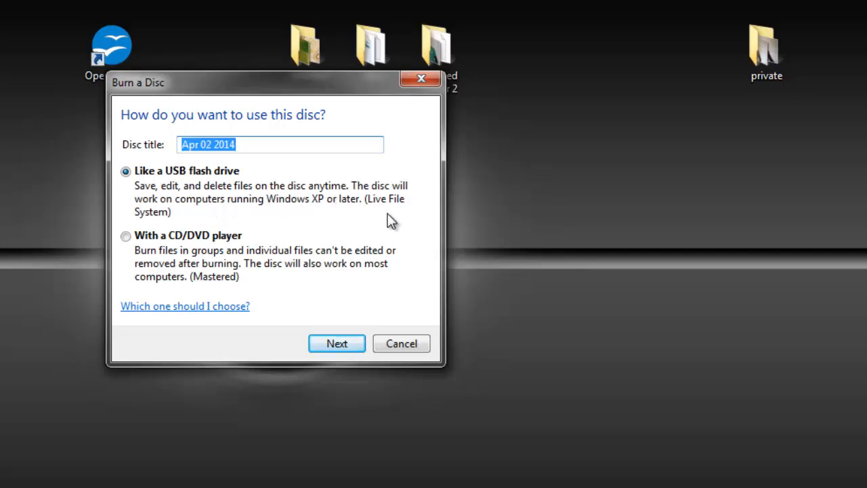
mouse_move(161, 224)
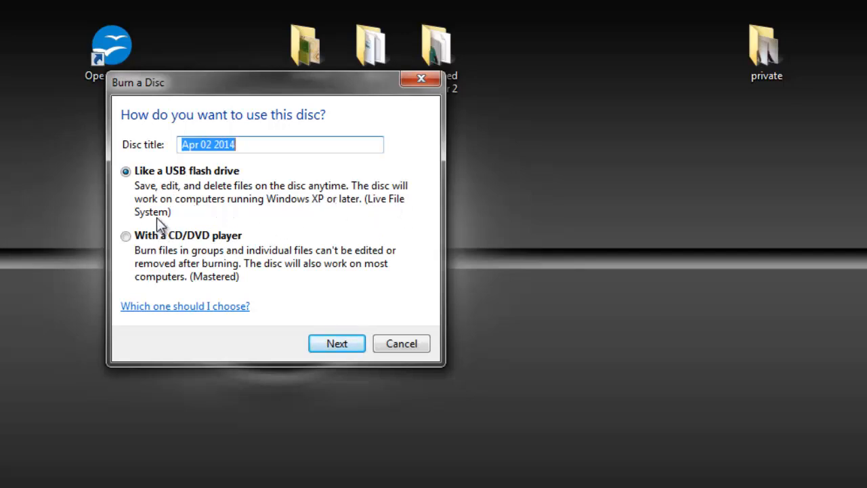
mouse_move(416, 228)
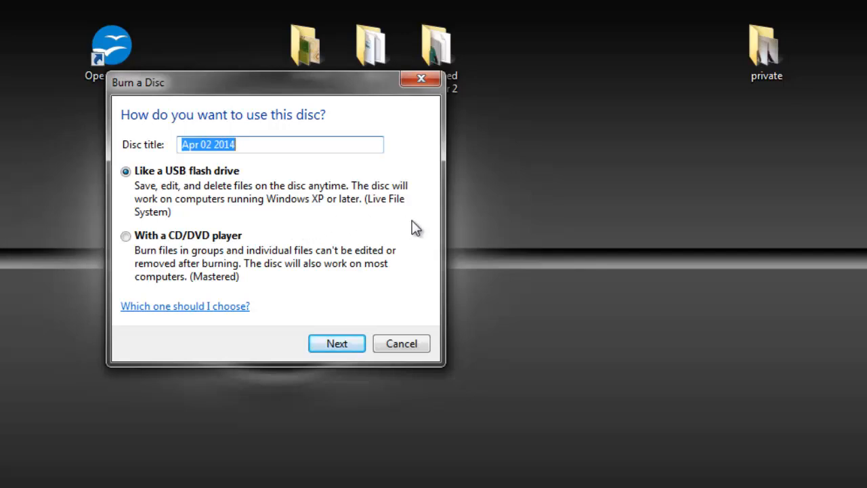
mouse_move(309, 220)
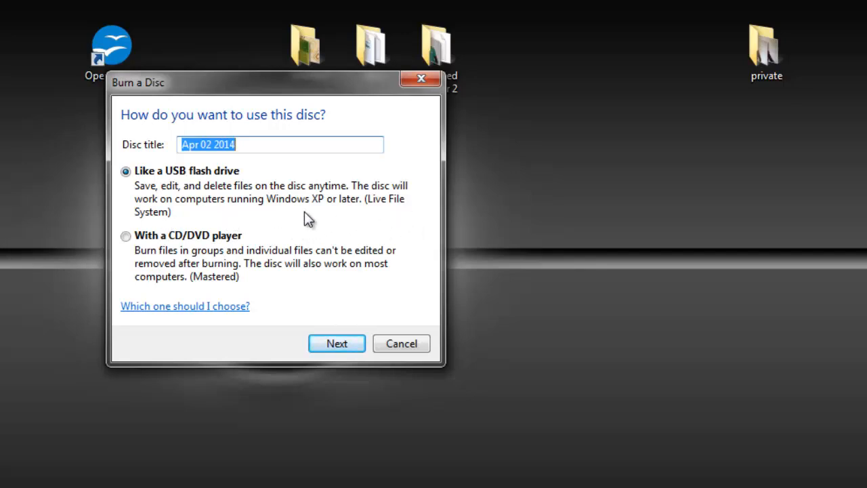
mouse_move(368, 413)
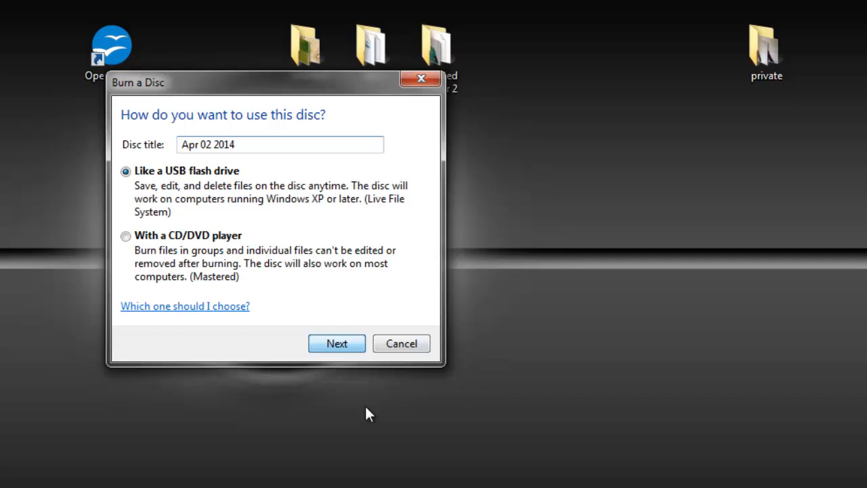
Format the blank DVD as a Live File System disc titled Apr 02 2014
left_click(401, 343)
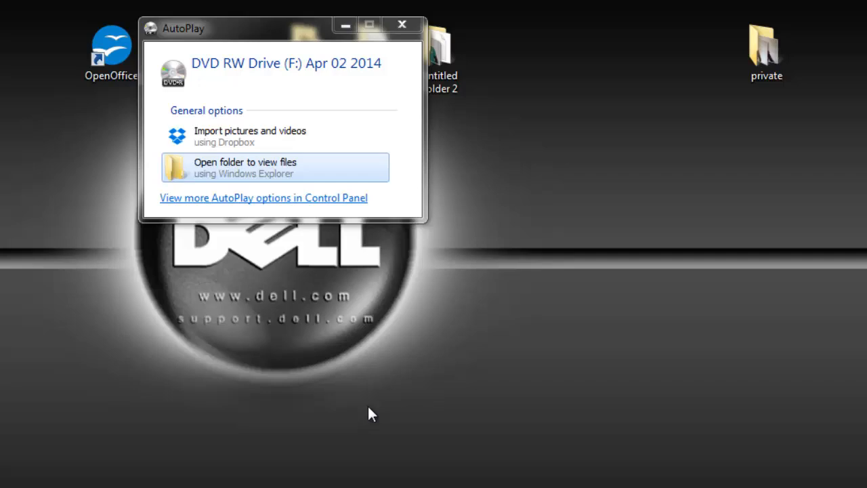
mouse_move(271, 168)
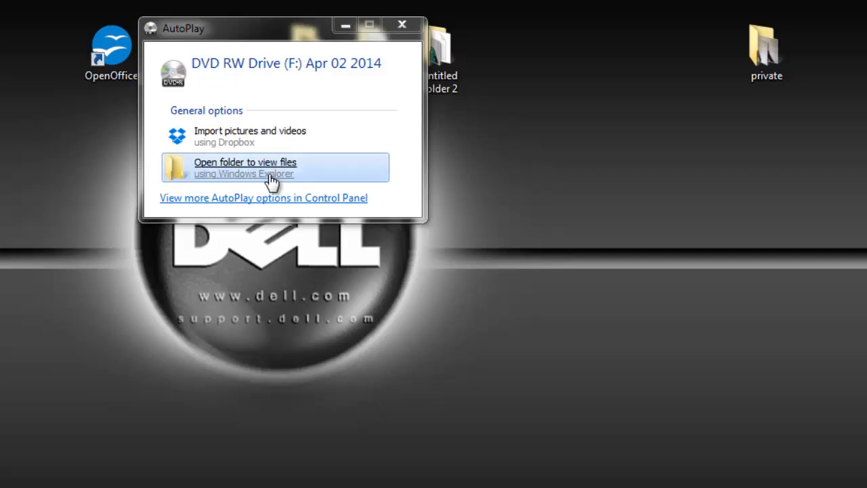
mouse_move(243, 183)
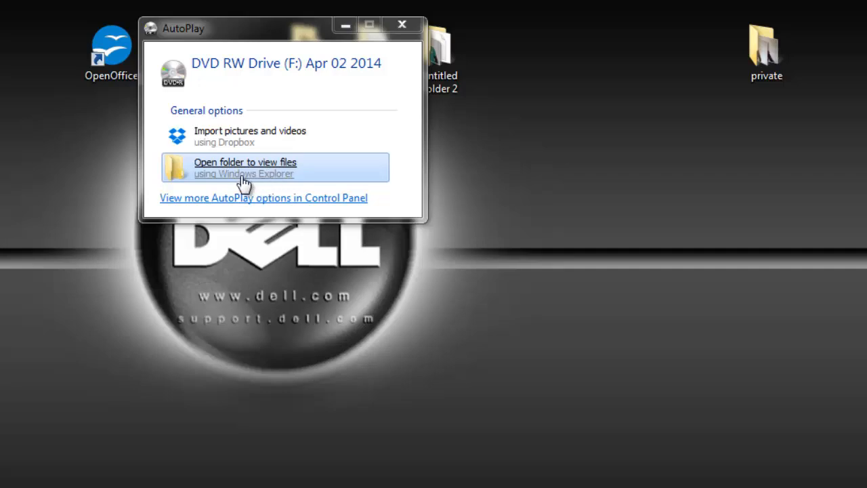
mouse_move(278, 174)
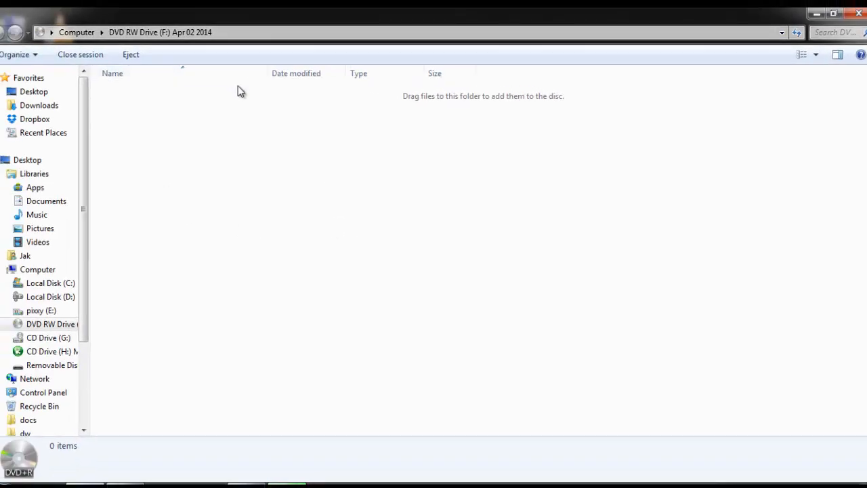
mouse_move(453, 115)
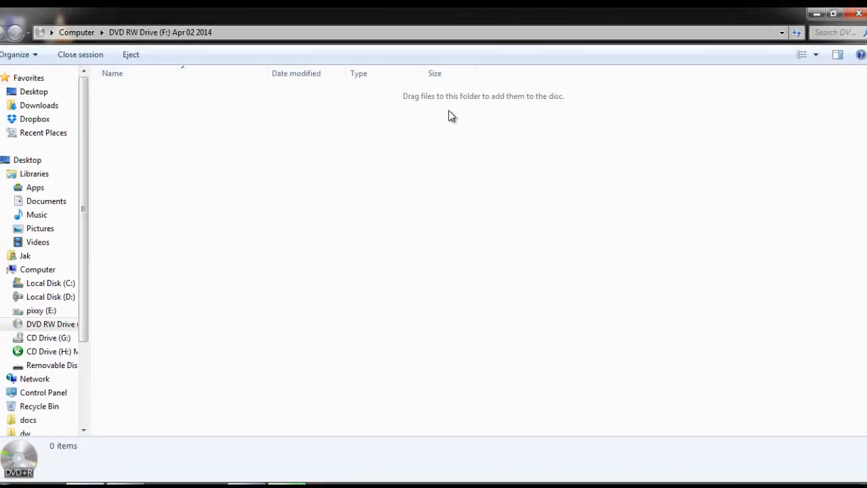
mouse_move(480, 111)
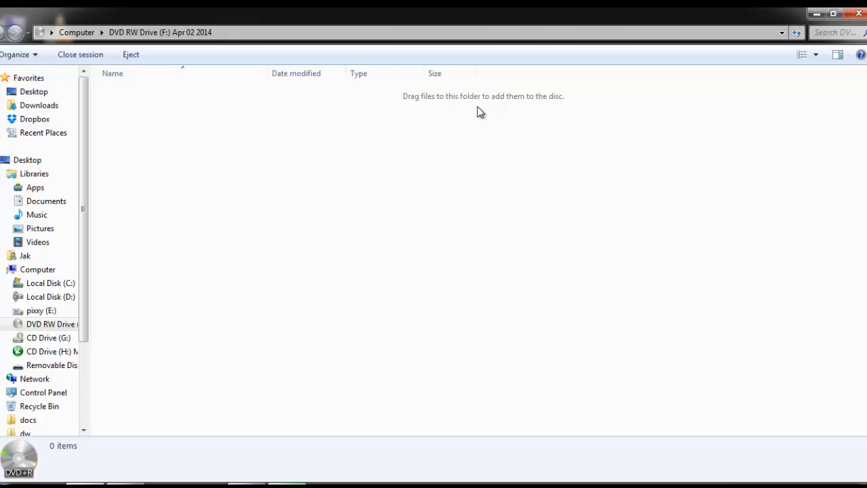
mouse_move(553, 112)
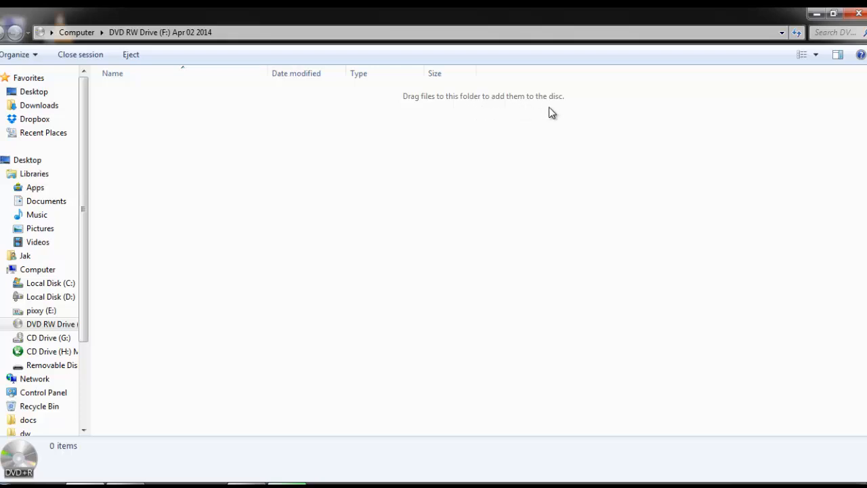
mouse_move(429, 165)
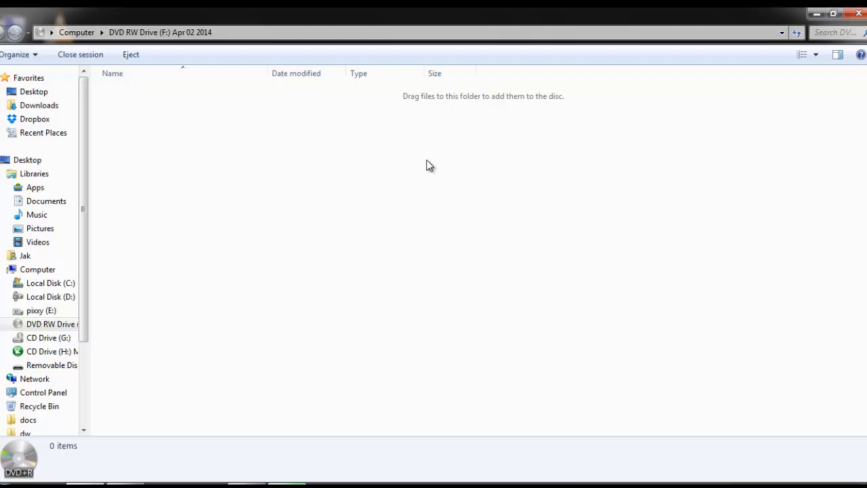
Shrink and move the DVD window aside so the desktop folders are visible
left_click(835, 13)
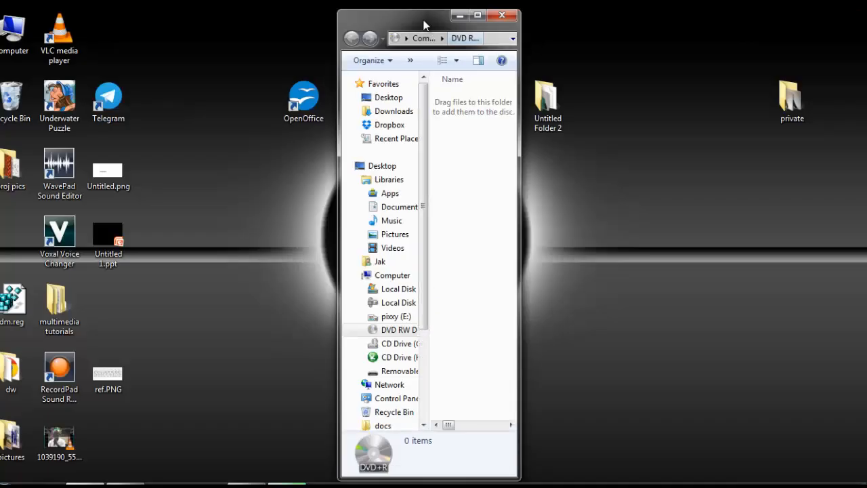
left_click_drag(423, 24, 689, 38)
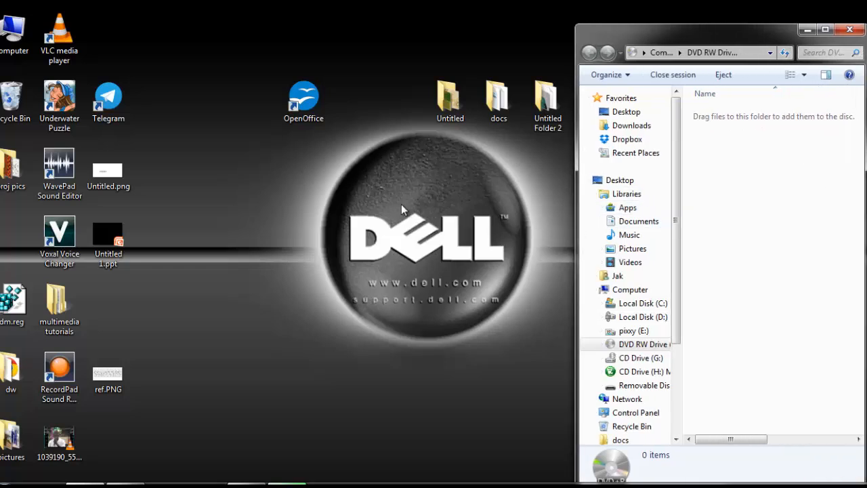
left_click_drag(450, 101, 276, 220)
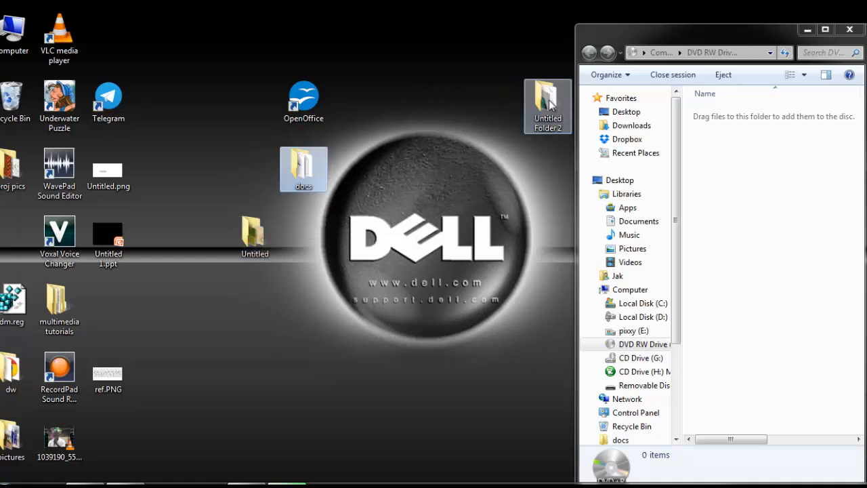
left_click_drag(547, 106, 352, 105)
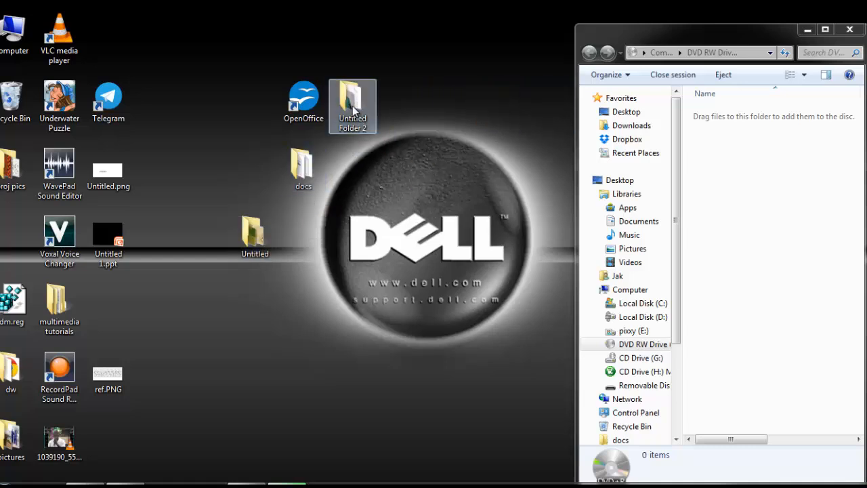
Drag Untitled Folder 2 and docs onto the DVD, cancelling the oversized 1.74 GB copy
left_click_drag(353, 101, 721, 292)
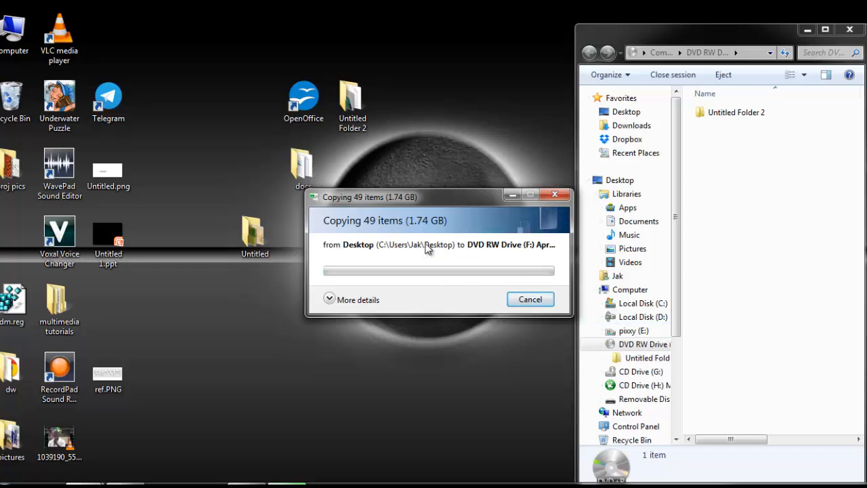
left_click(530, 300)
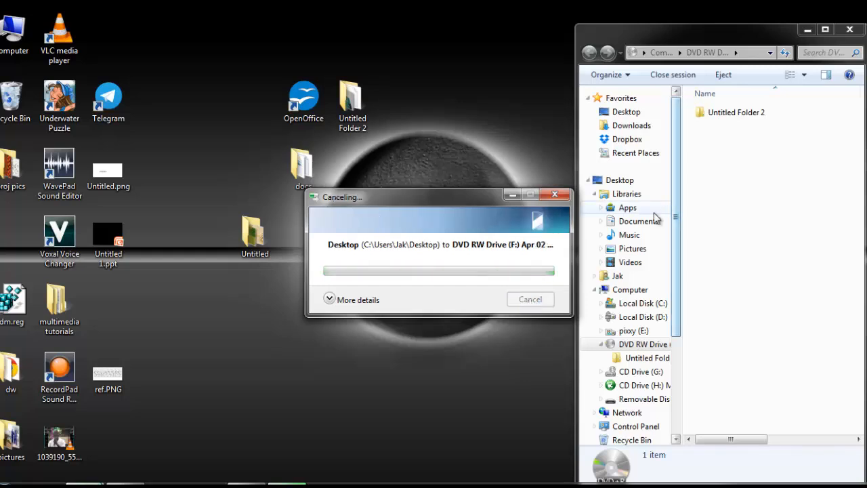
left_click(532, 299)
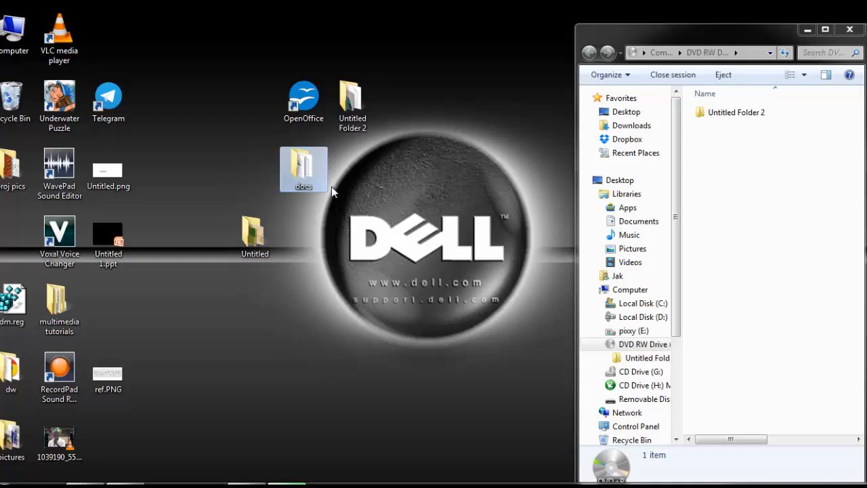
left_click_drag(304, 169, 738, 190)
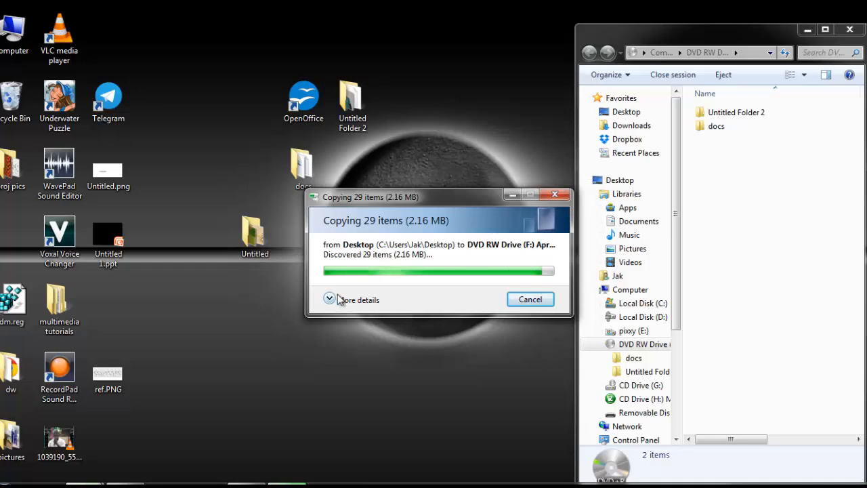
left_click(715, 126)
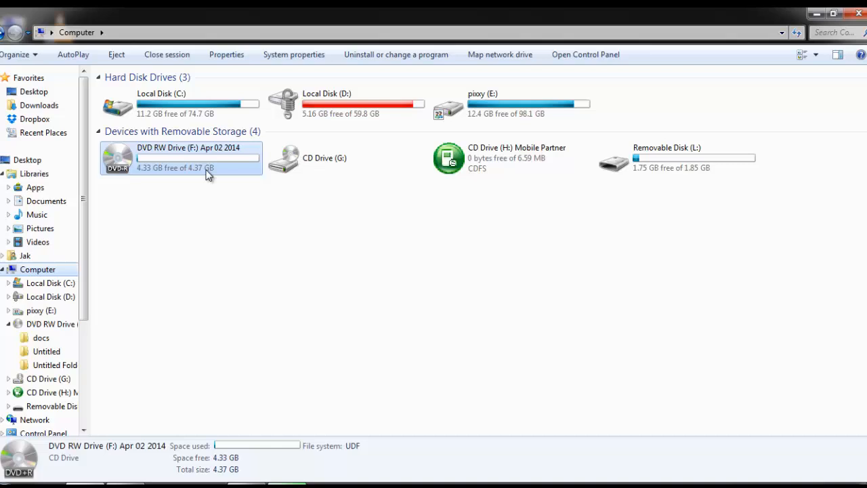
mouse_move(155, 173)
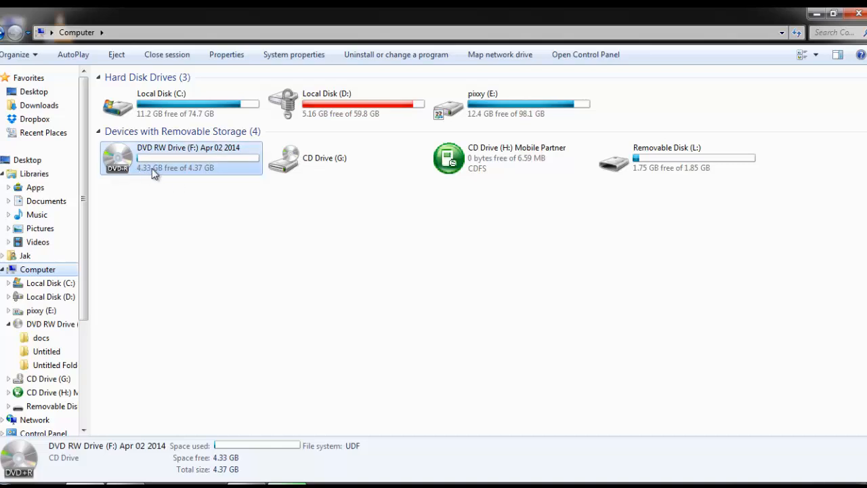
mouse_move(148, 169)
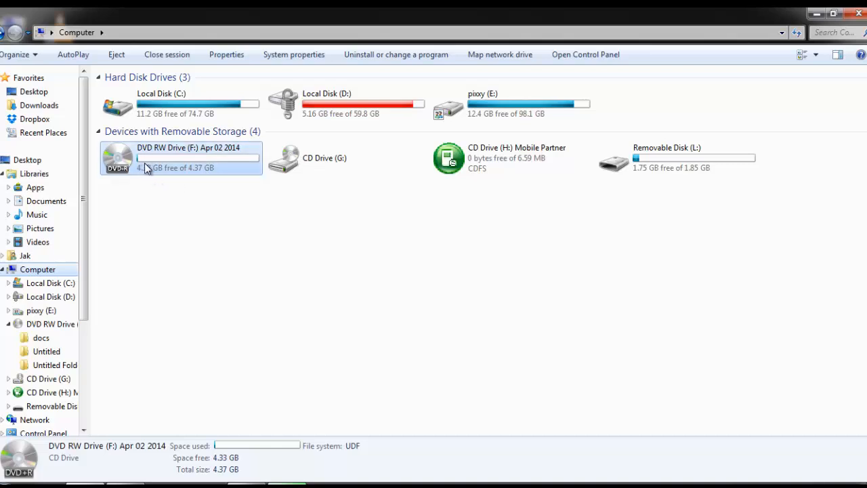
mouse_move(148, 169)
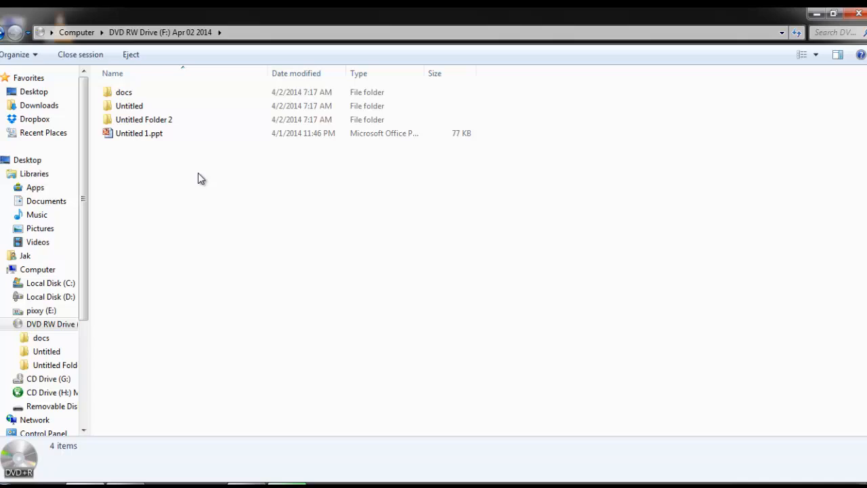
mouse_move(198, 183)
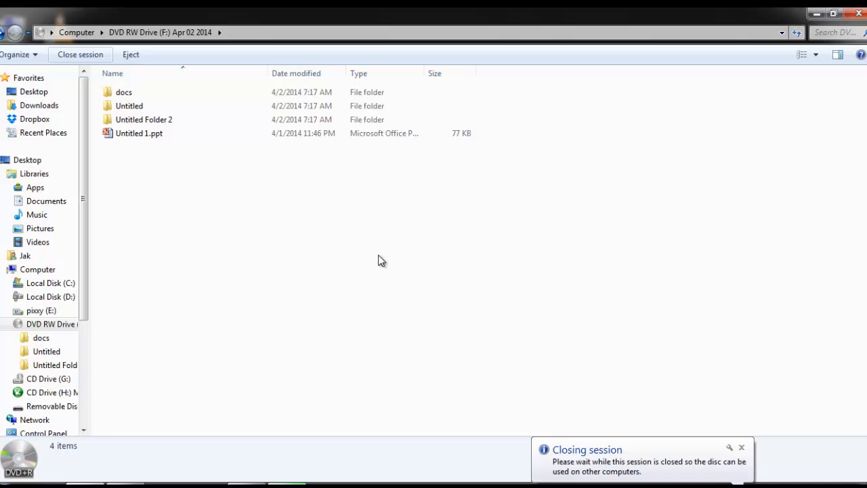
Start closing the session so the four-item DVD works on other computers
left_click(80, 54)
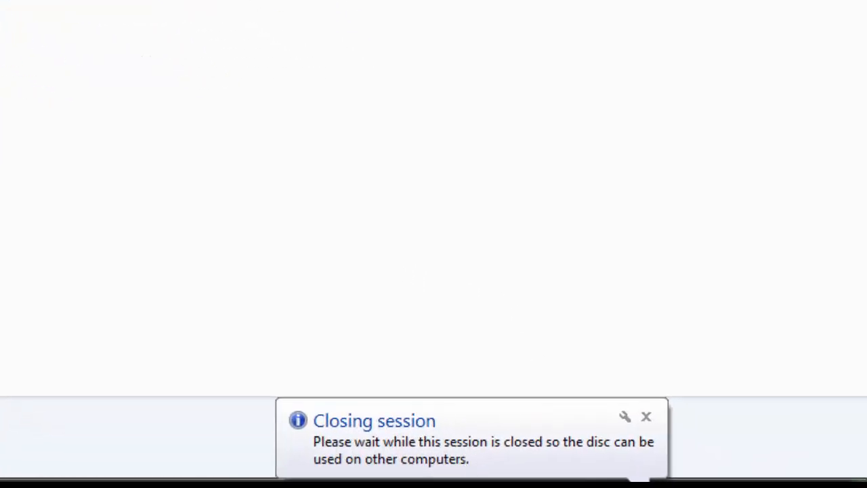
mouse_move(539, 472)
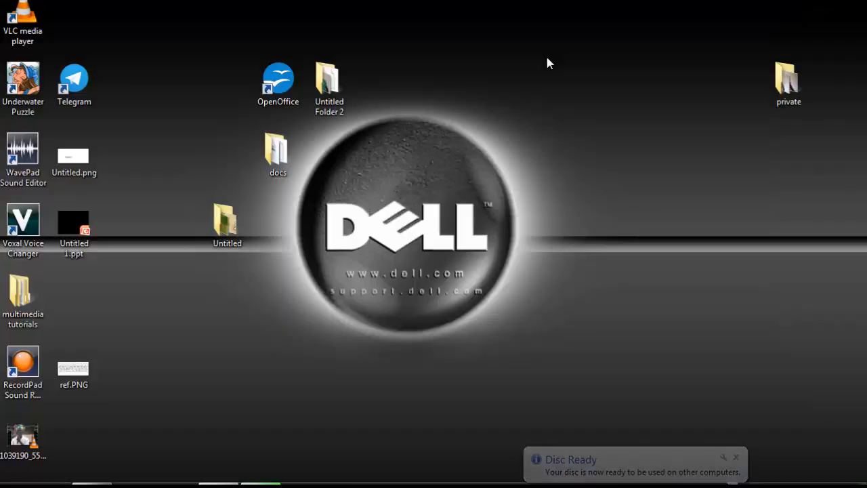
Acknowledge the Disc Ready notice and reinsert the DVD to get AutoPlay again
left_click(736, 458)
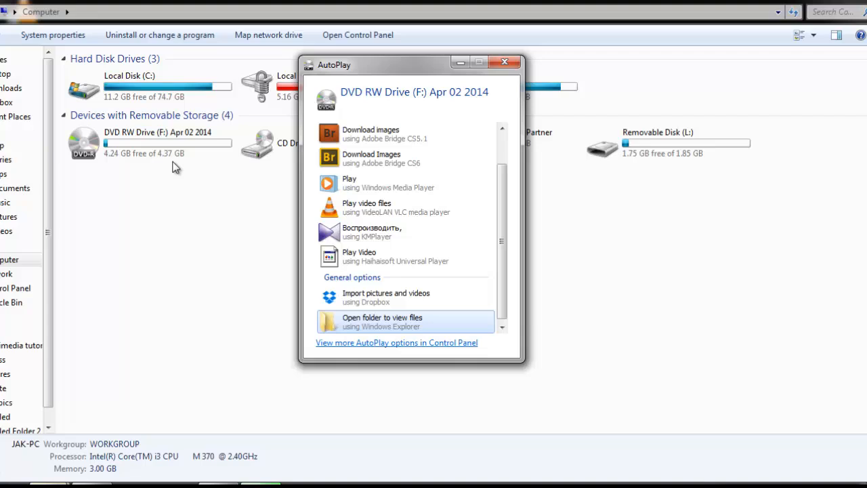
mouse_move(504, 62)
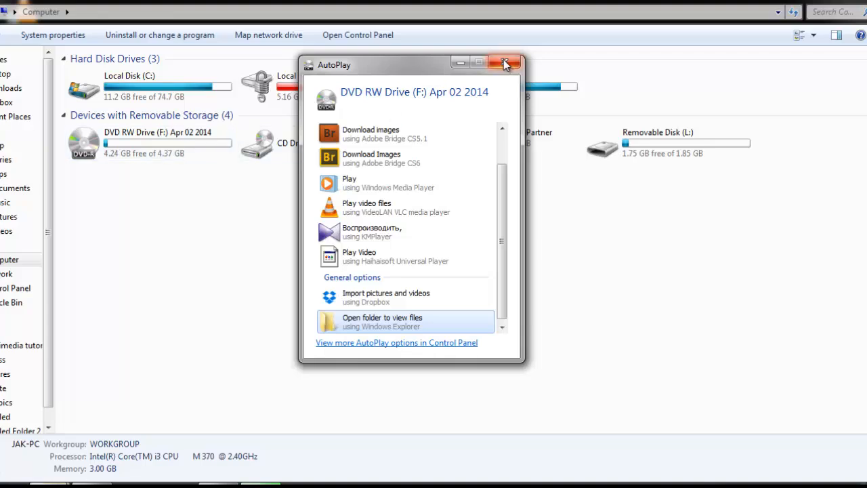
Dismiss AutoPlay and permanently delete Untitled 1.ppt from the DVD
left_click(382, 321)
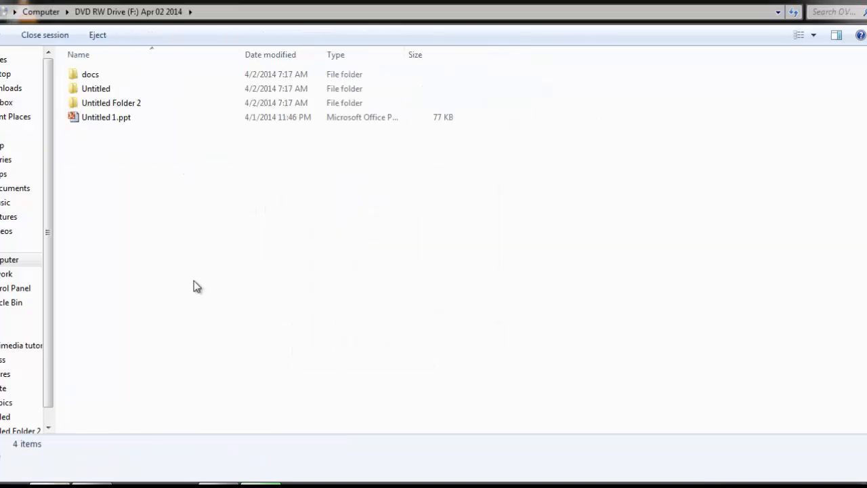
left_click(106, 116)
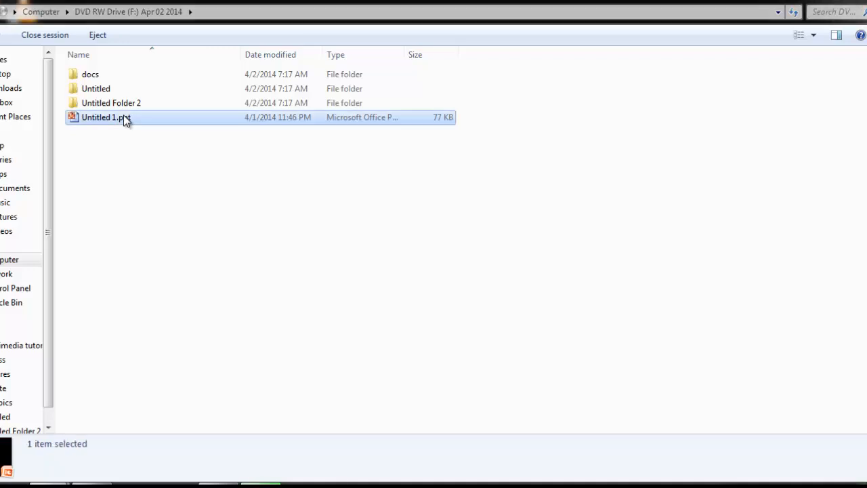
key("Delete")
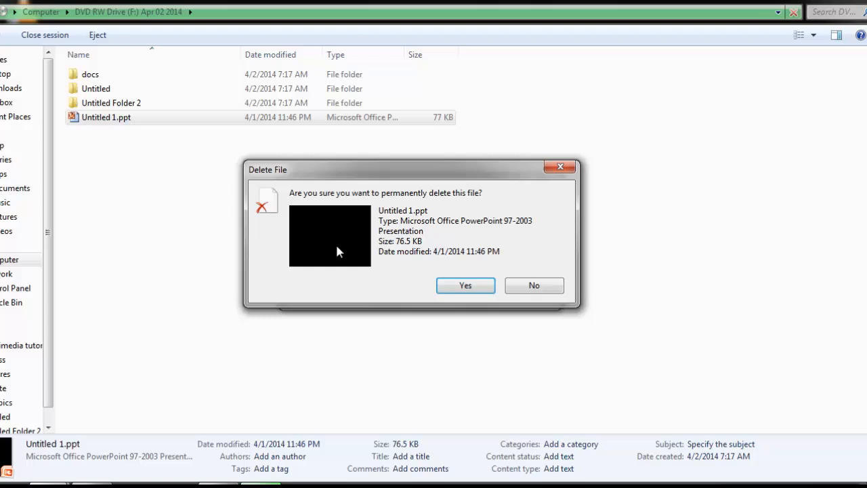
left_click(464, 284)
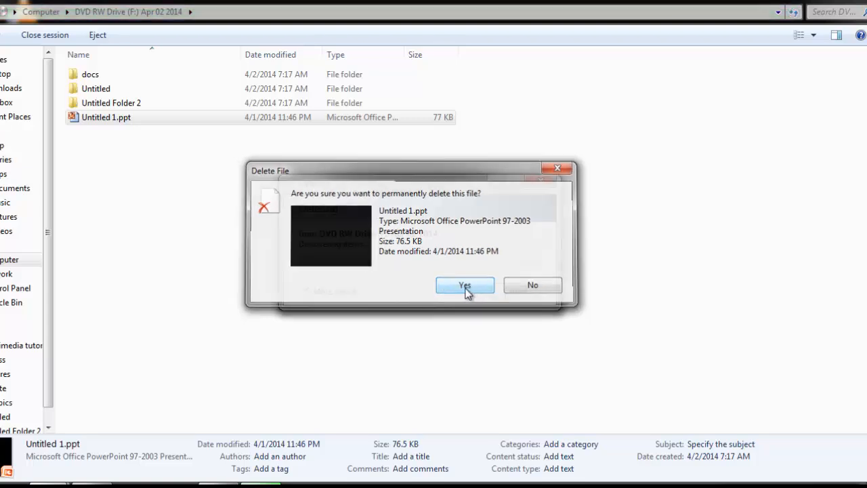
left_click(464, 285)
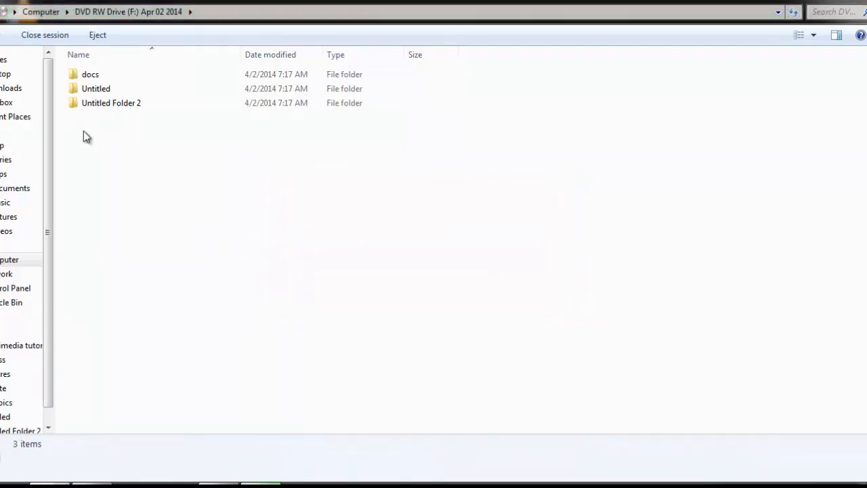
Delete the docs folder from the DVD and add the private folder from the desktop
left_click(89, 73)
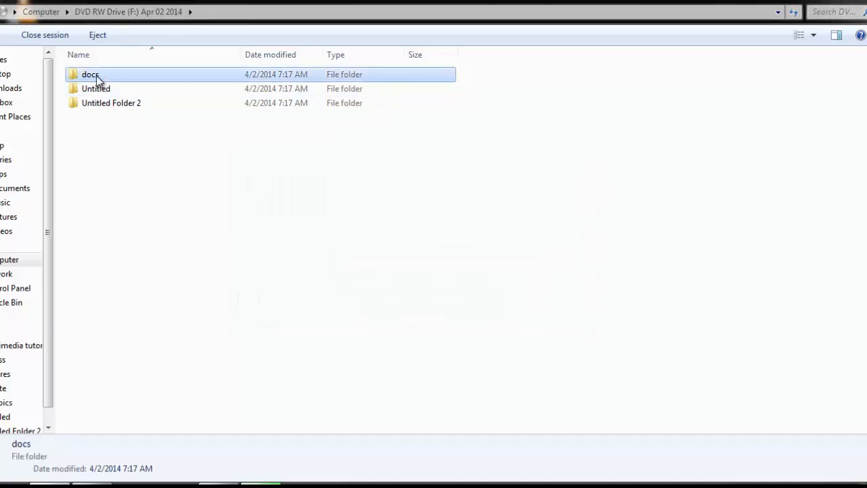
key("Delete")
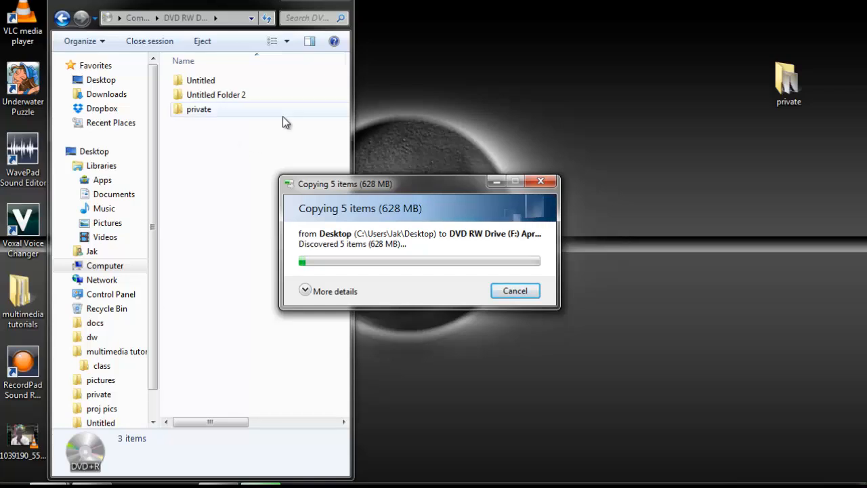
left_click(515, 290)
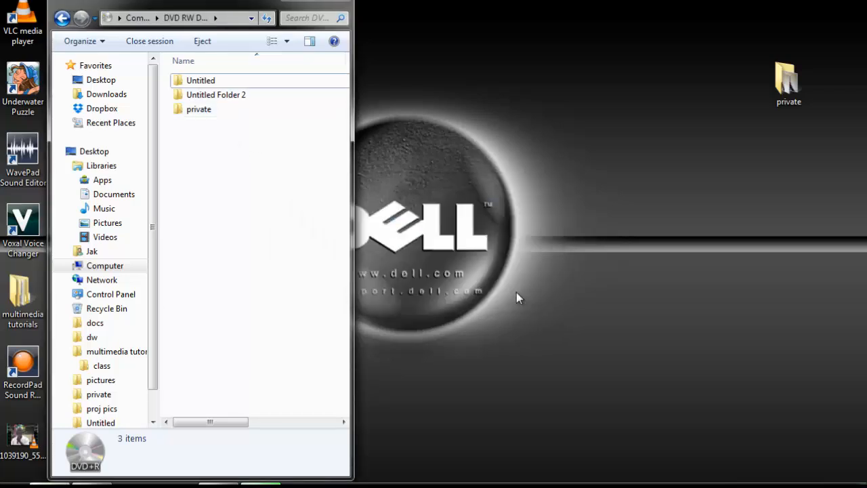